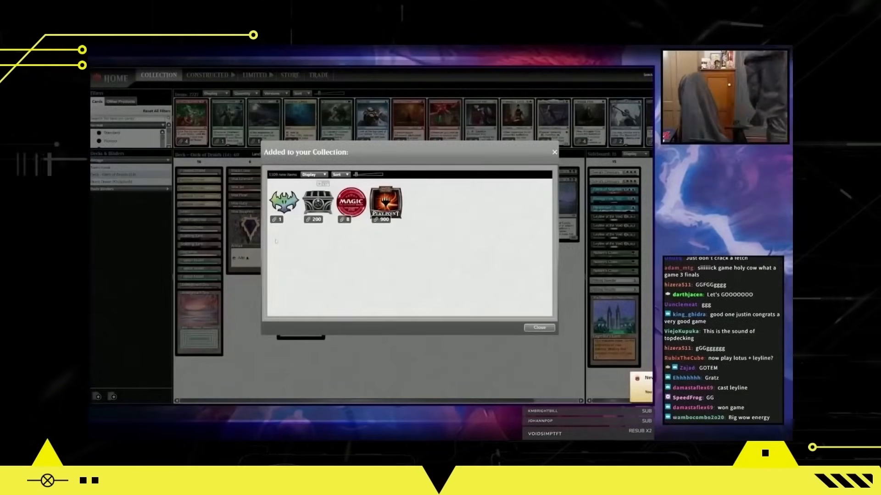
Scroll past the Effective Date list and announcement-window notes to the WeeklyMTG video and Standard heading.
left_click(539, 328)
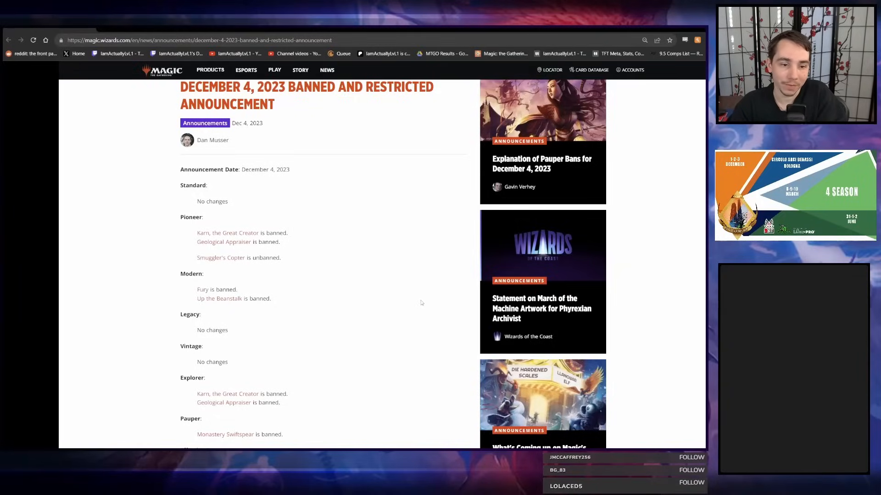
mouse_move(412, 299)
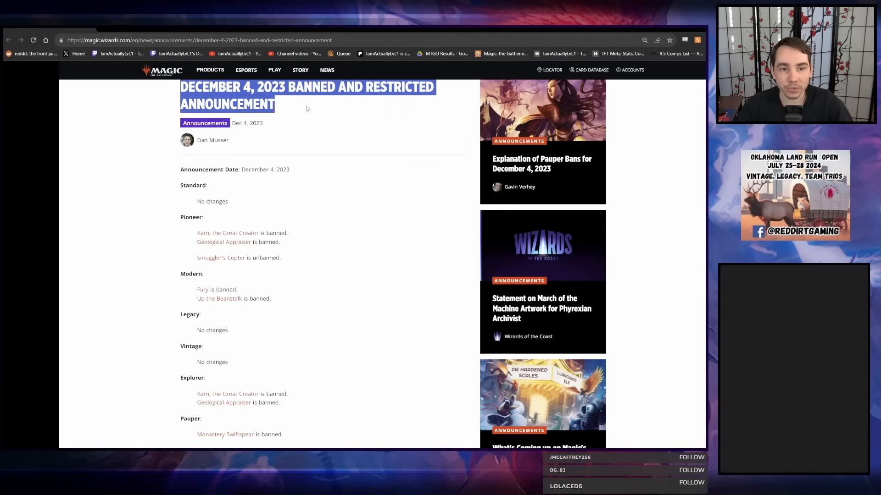
left_click(337, 232)
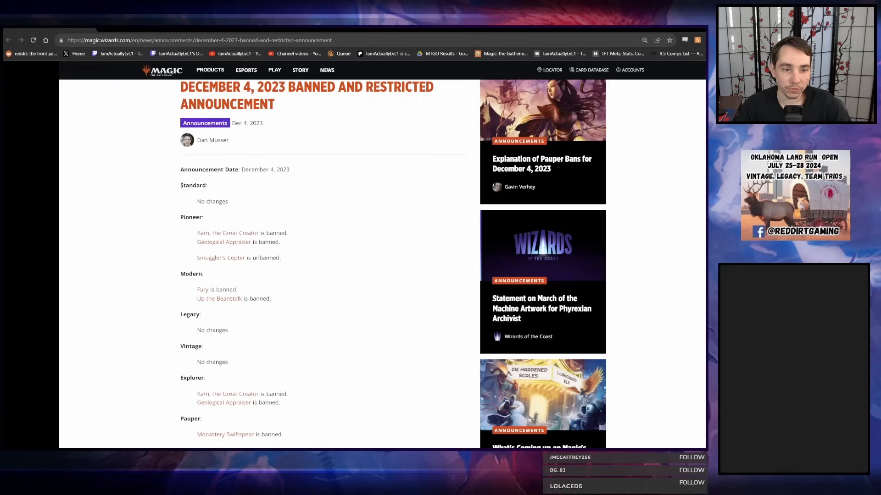
mouse_move(189, 228)
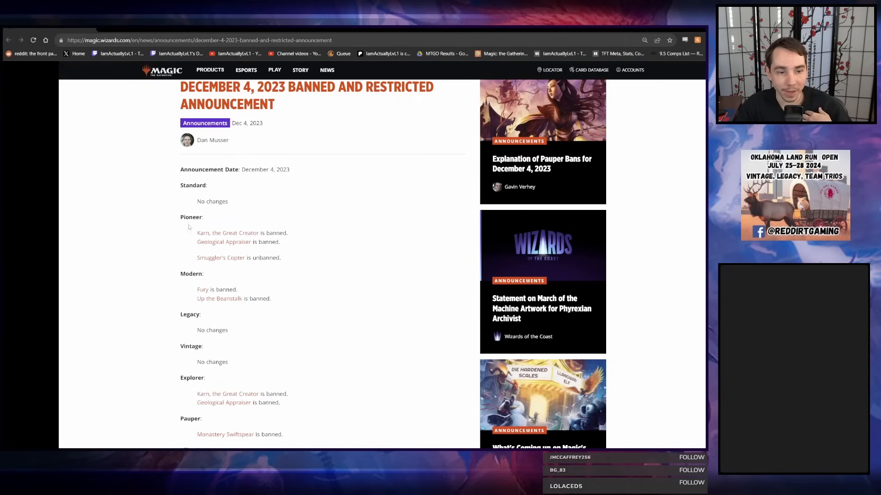
scroll("down", 3)
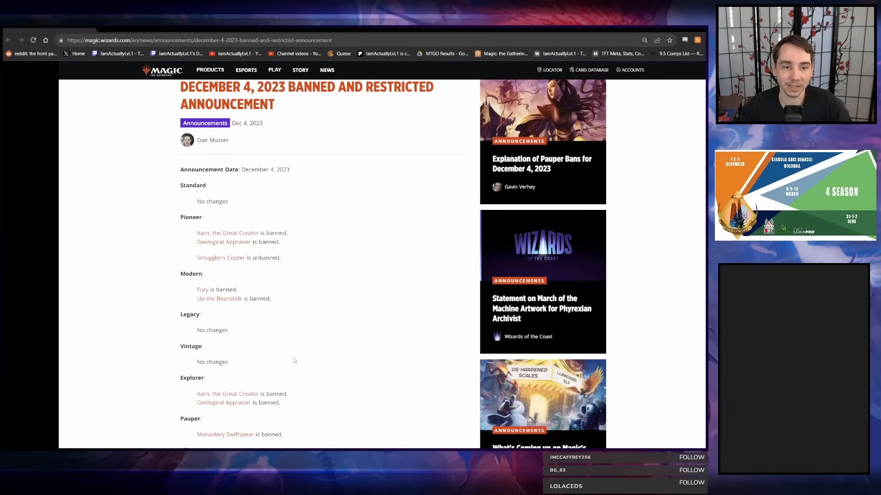
scroll("down", 3)
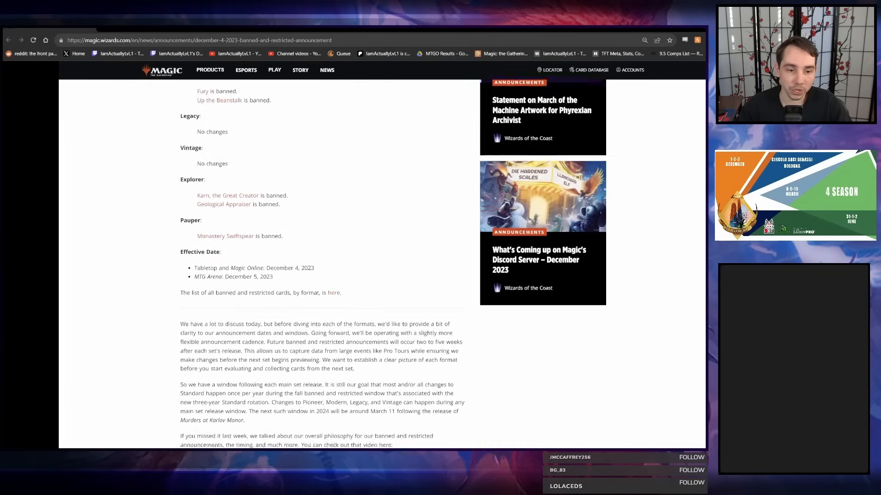
scroll("down", 3)
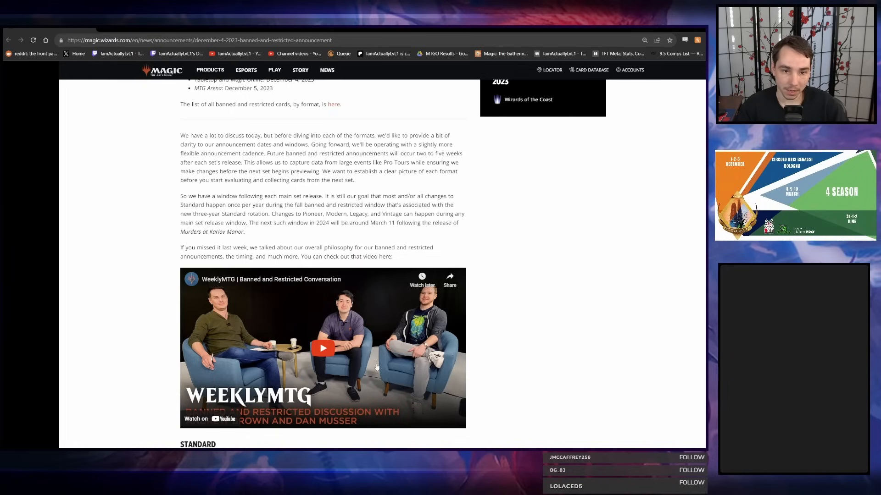
mouse_move(417, 261)
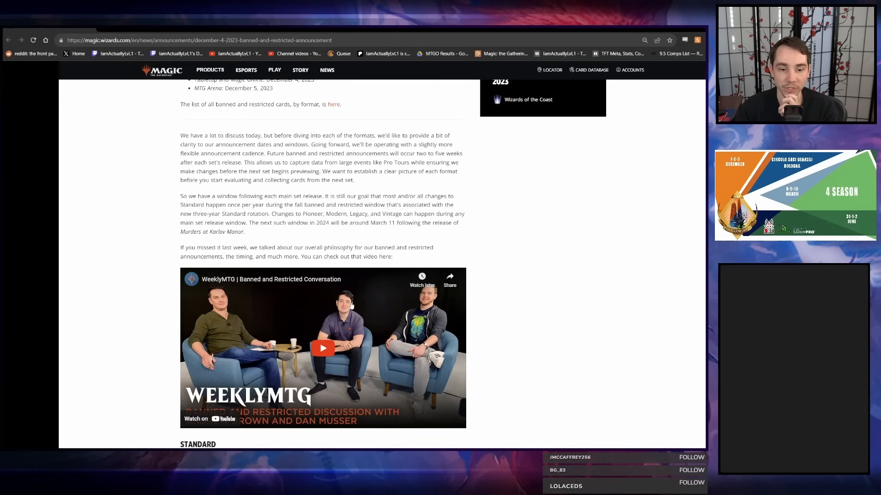
scroll("down", 3)
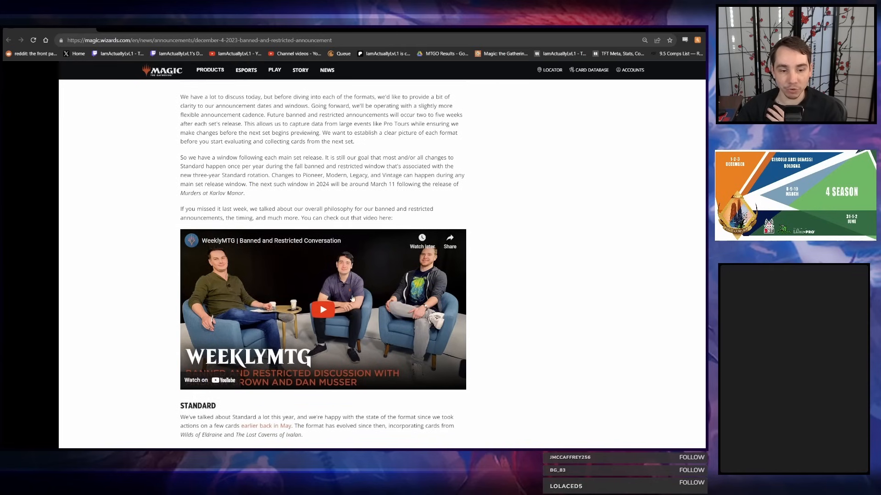
mouse_move(527, 291)
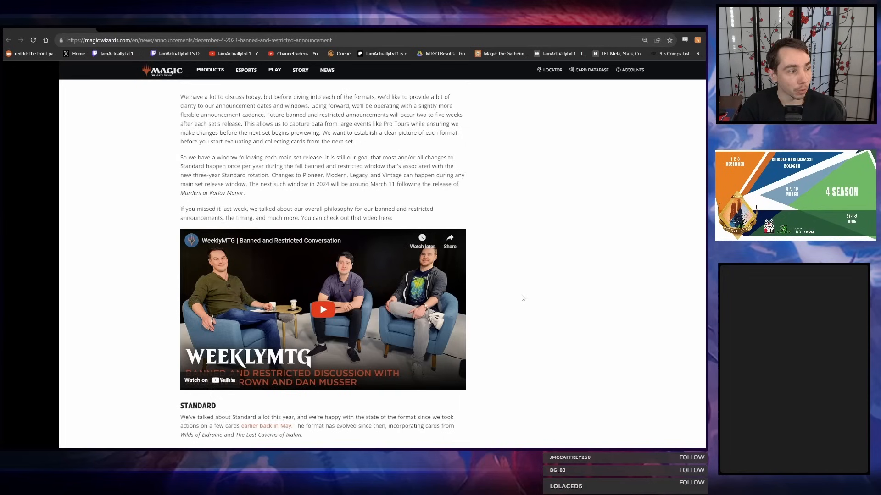
Scroll to the Legacy and Vintage headings and highlight the phrase 'community sentiment'.
scroll("down", 3)
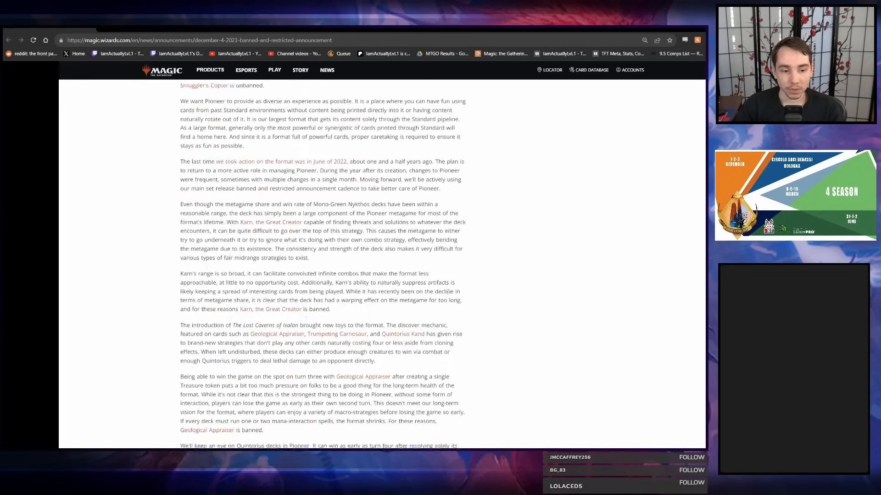
scroll("down", 3)
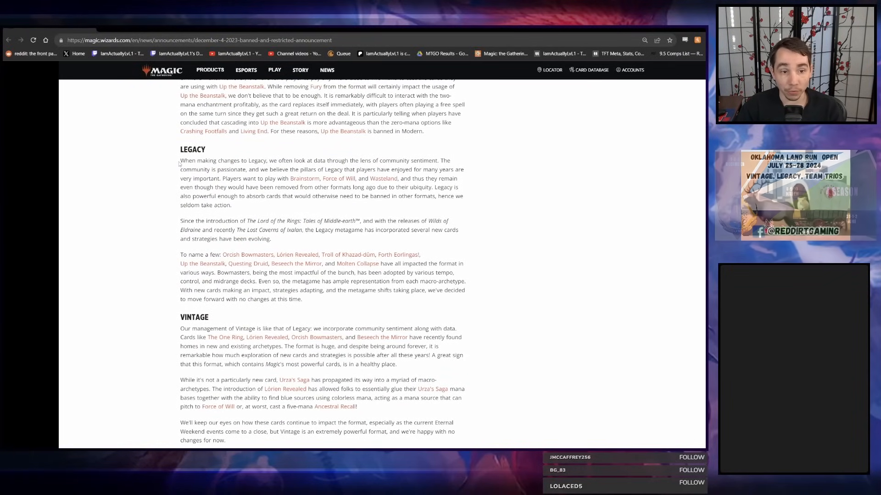
left_click_drag(180, 160, 447, 160)
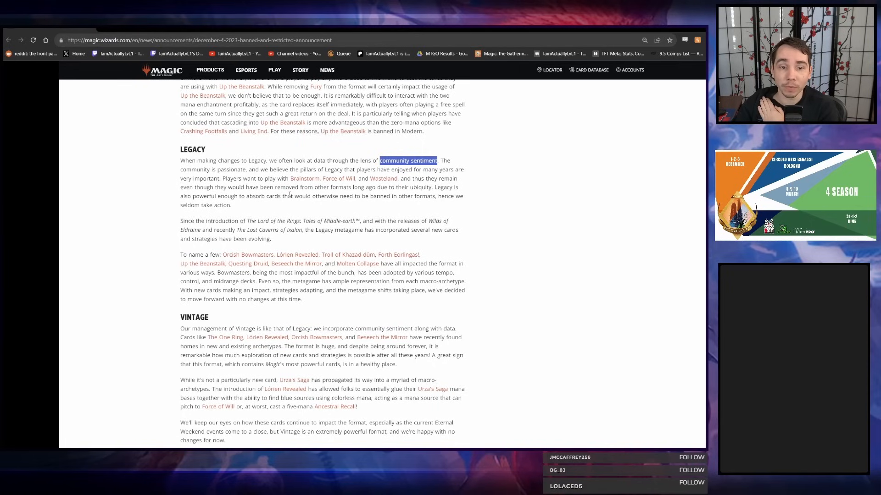
Highlight instead the Legacy sentence naming Brainstorm, Force of Will and Wasteland.
left_click_drag(352, 187, 408, 187)
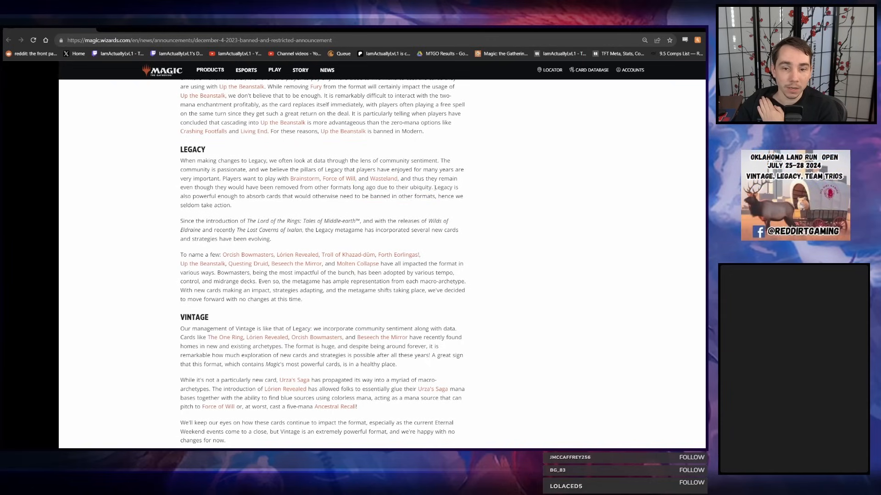
left_click_drag(267, 187, 432, 187)
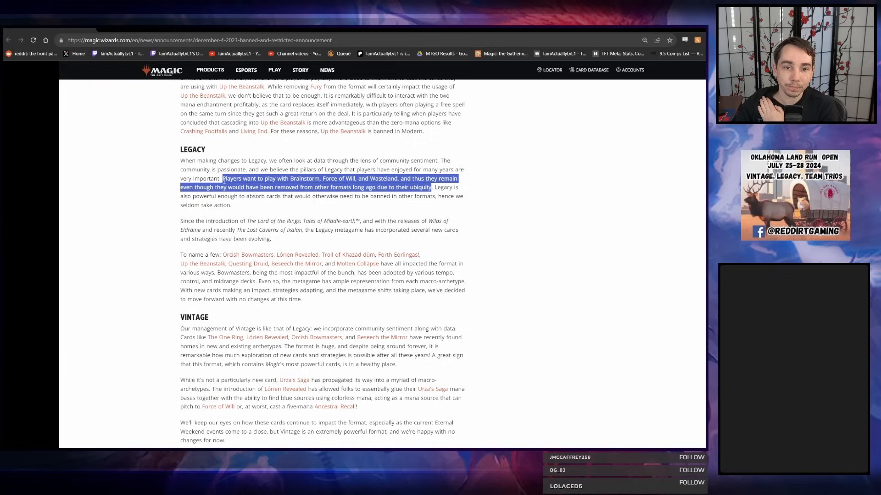
left_click(219, 168)
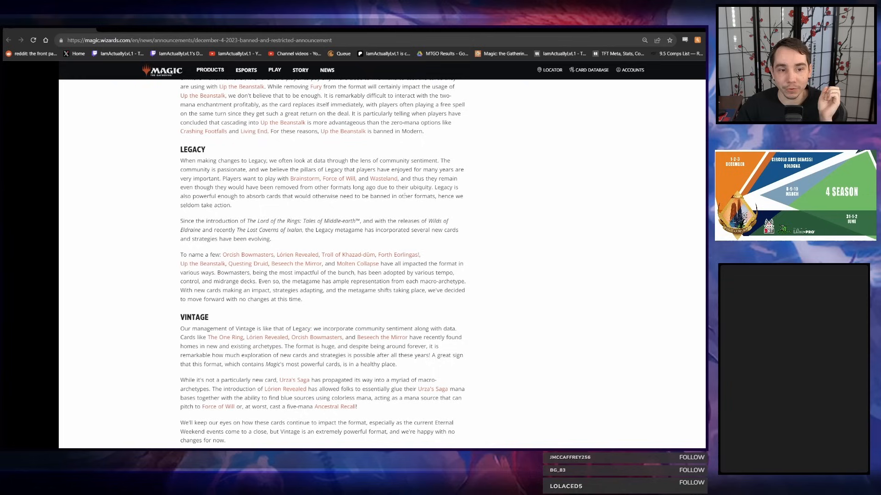
left_click_drag(187, 196, 230, 204)
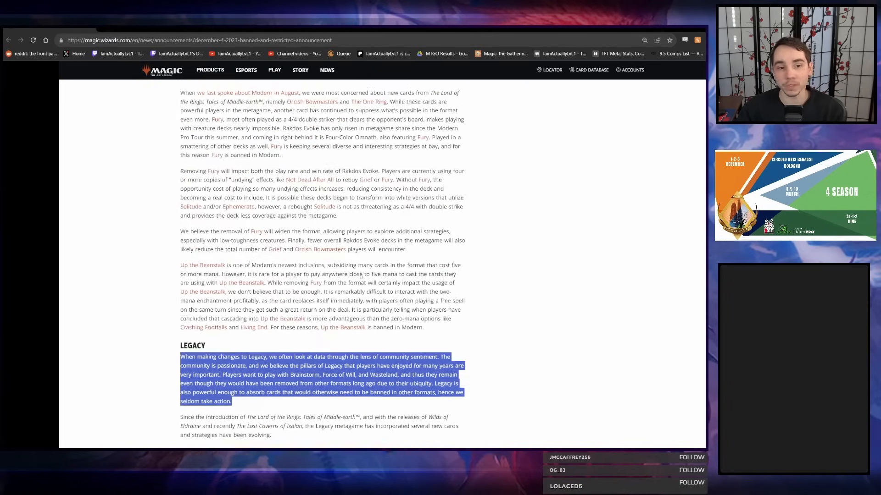
scroll("down", 3)
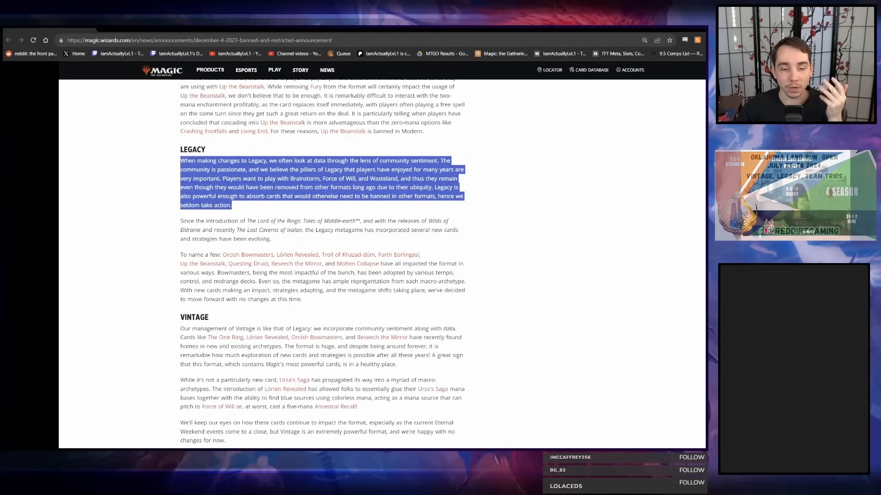
scroll("down", 3)
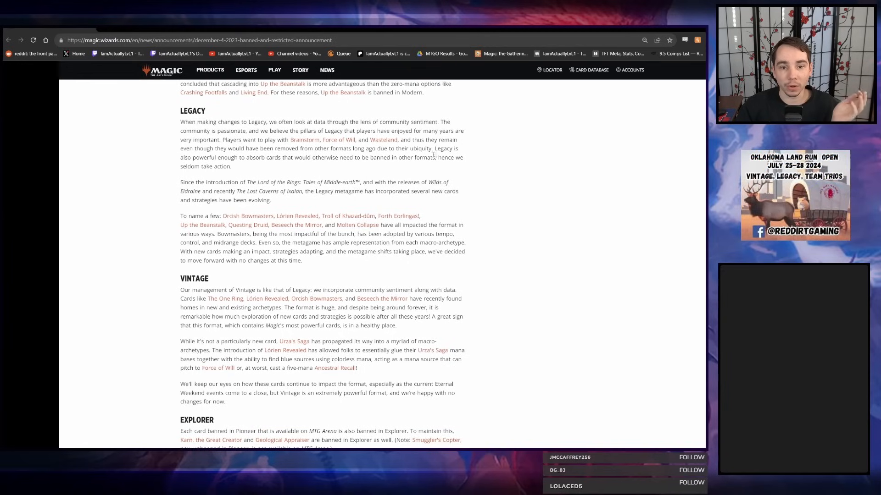
left_click_drag(434, 148, 232, 166)
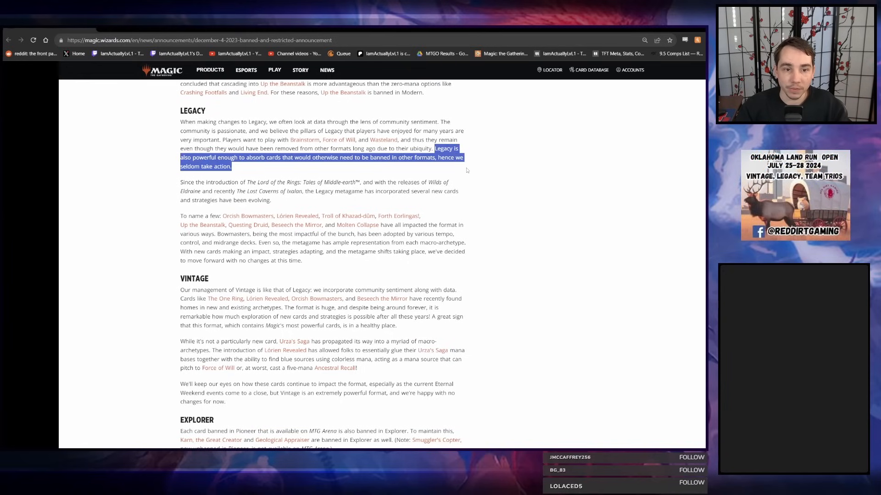
left_click(434, 172)
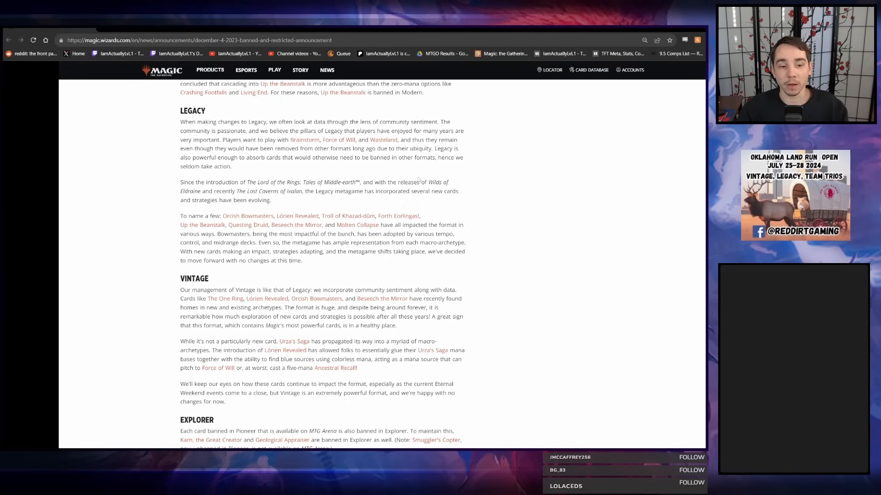
Scroll down to the Pauper ban on Monastery Swiftspear and the article footer.
scroll("down", 3)
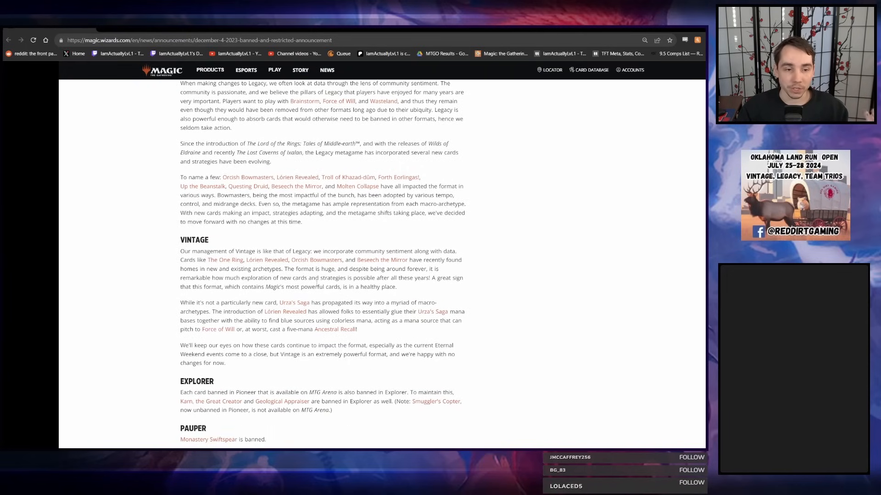
scroll("down", 3)
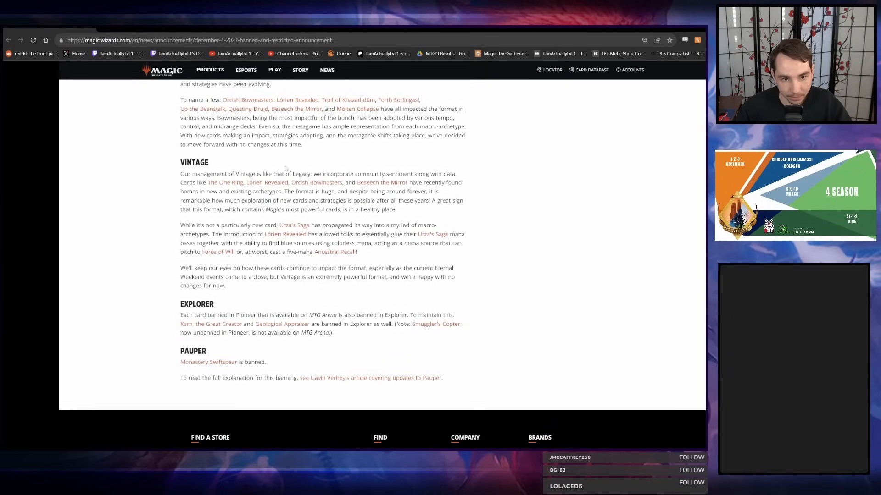
Highlight the end of the first Vintage sentence about the format being huge.
left_click_drag(180, 174, 312, 173)
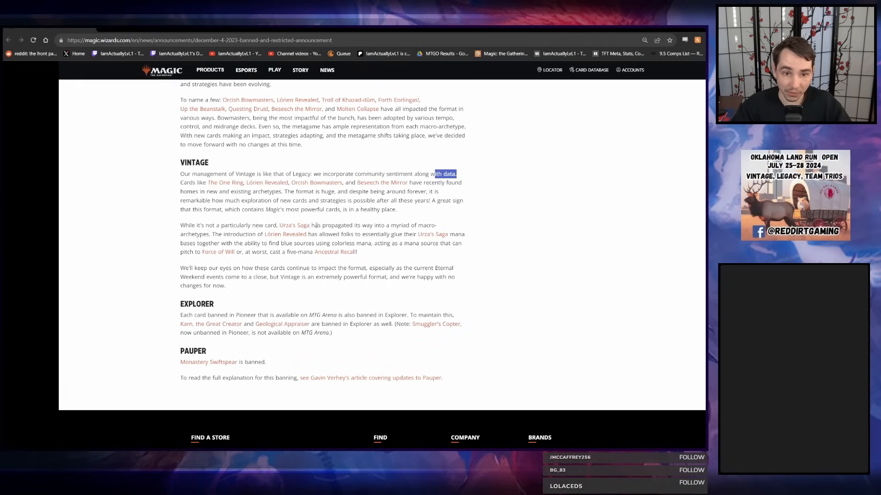
mouse_move(382, 181)
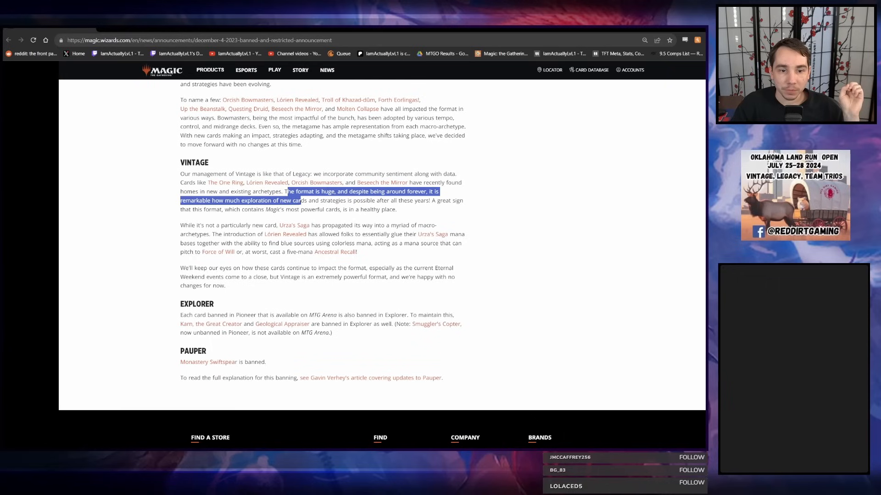
left_click_drag(286, 191, 431, 201)
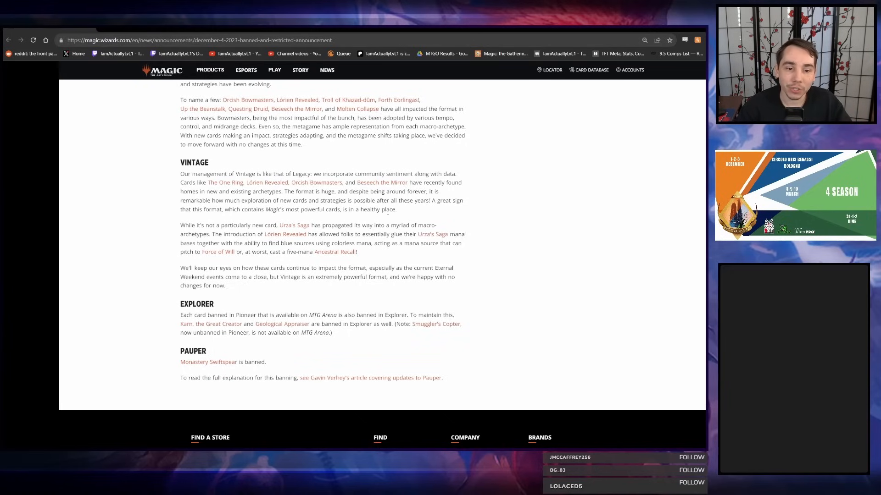
mouse_move(294, 225)
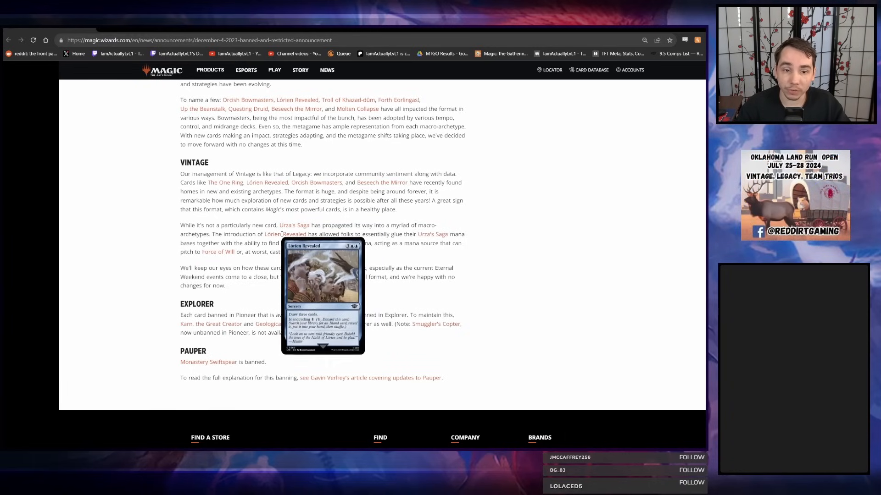
mouse_move(395, 242)
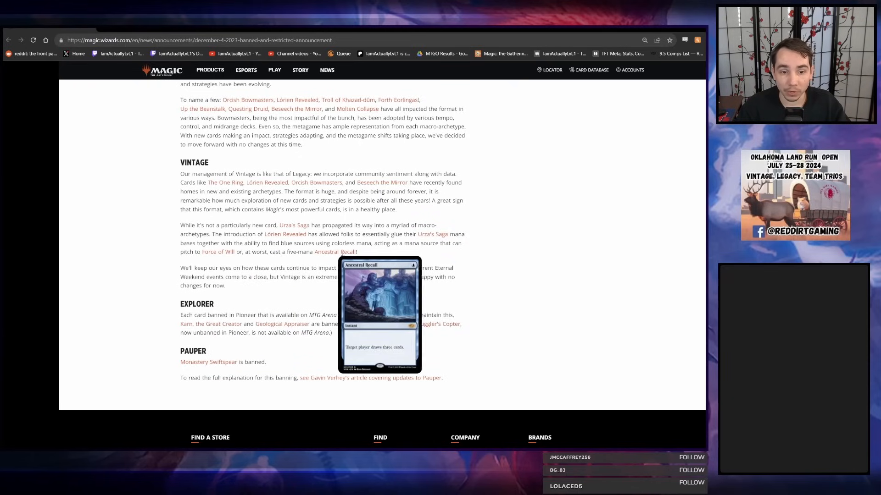
left_click_drag(194, 234, 357, 251)
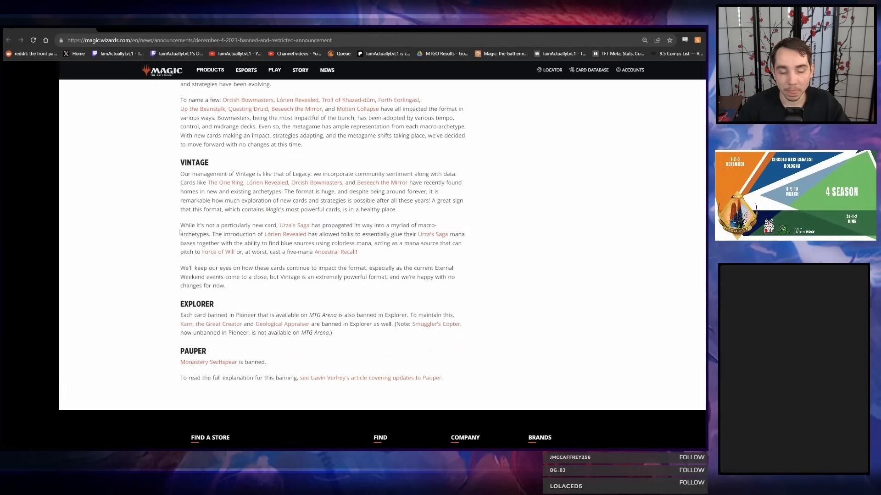
mouse_move(285, 234)
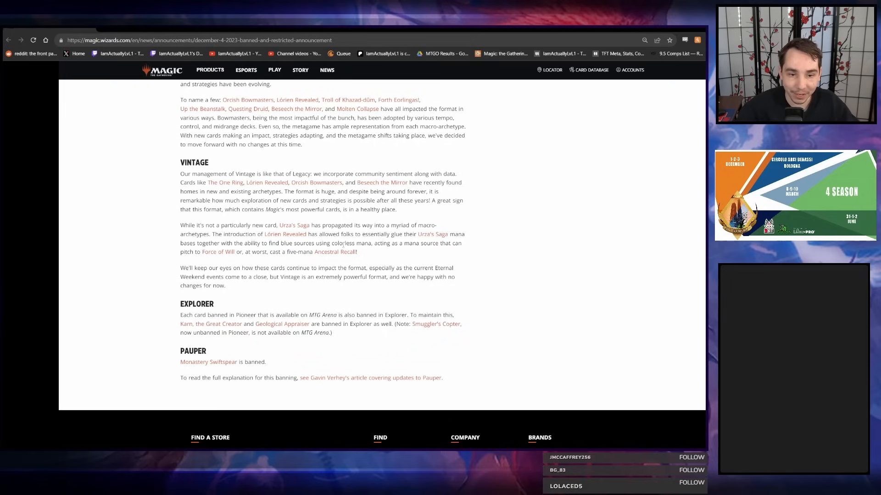
mouse_move(285, 234)
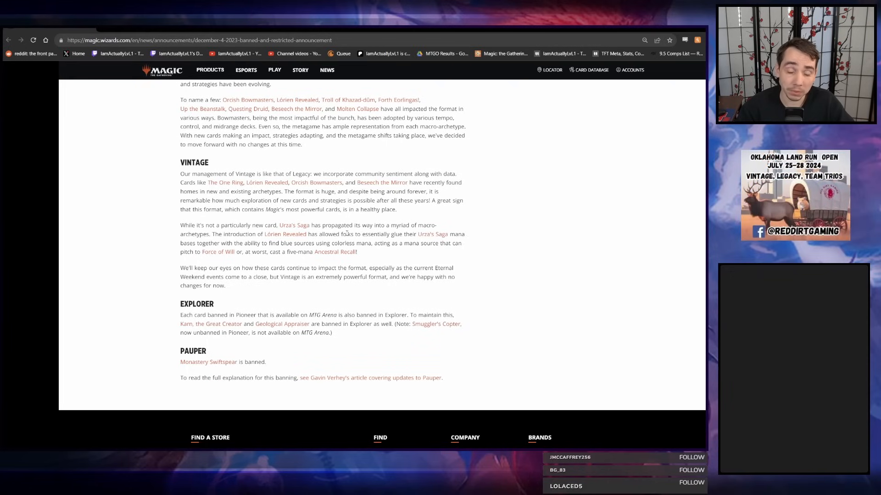
mouse_move(285, 234)
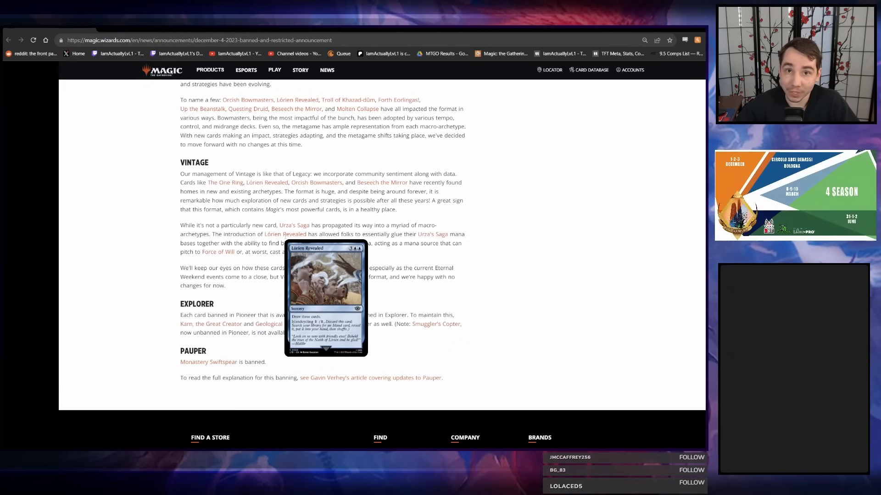
mouse_move(190, 275)
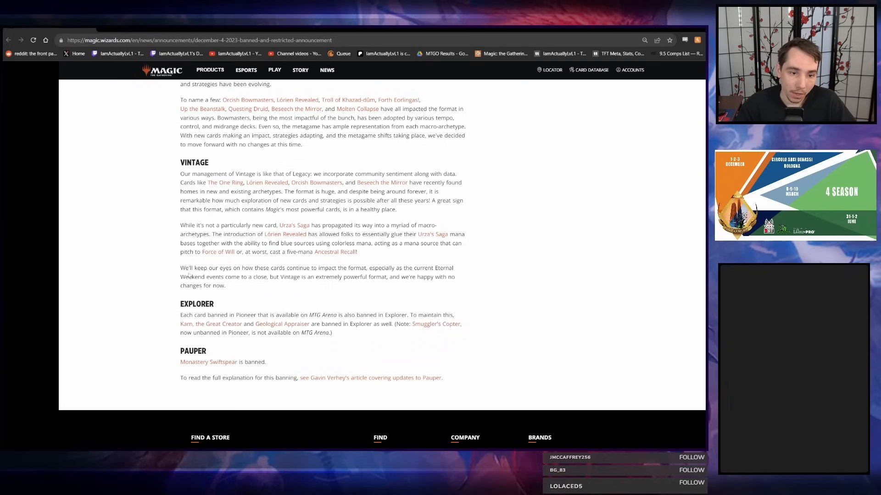
left_click_drag(181, 268, 411, 268)
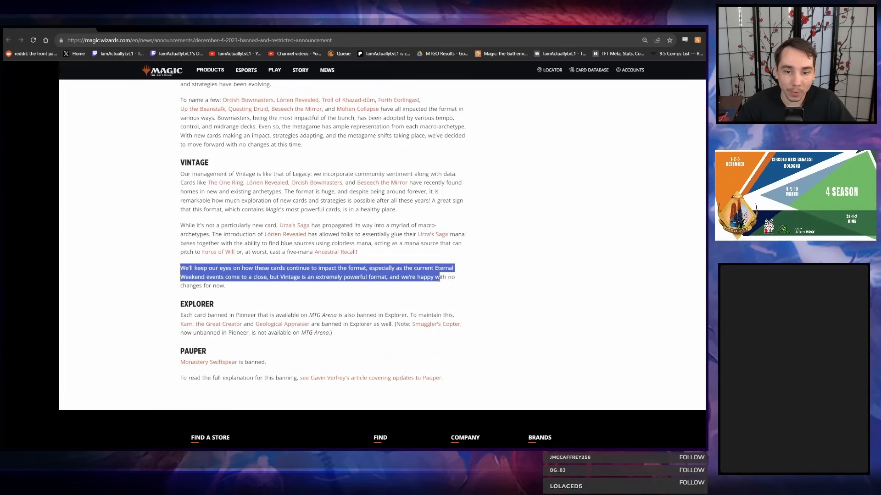
left_click(417, 288)
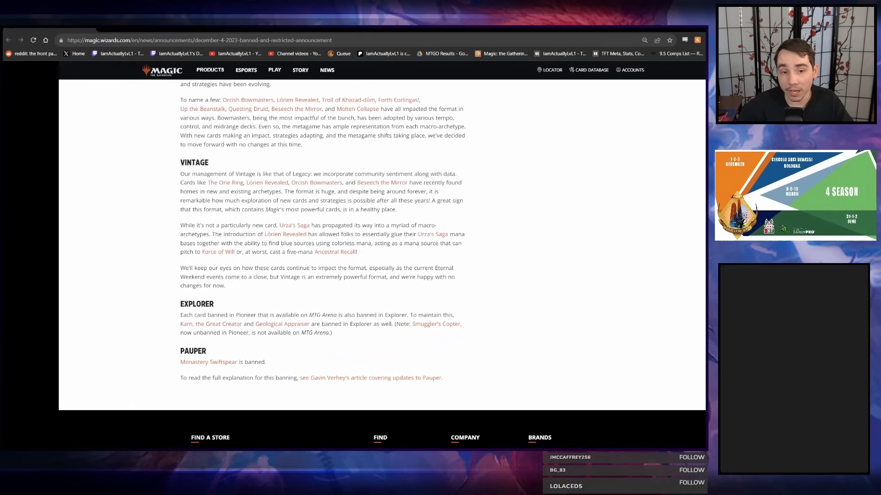
Scroll from the closing Legacy paragraphs down to Vintage, Explorer and Pauper.
double_click(316, 173)
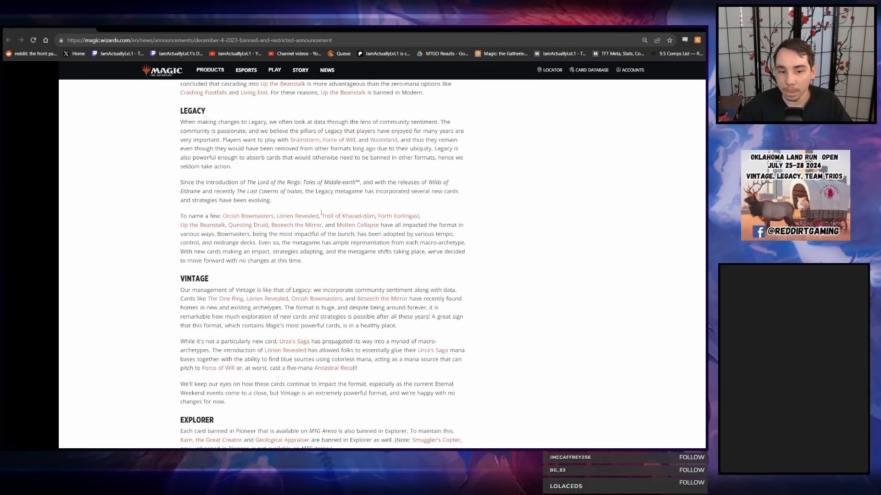
scroll("down", 3)
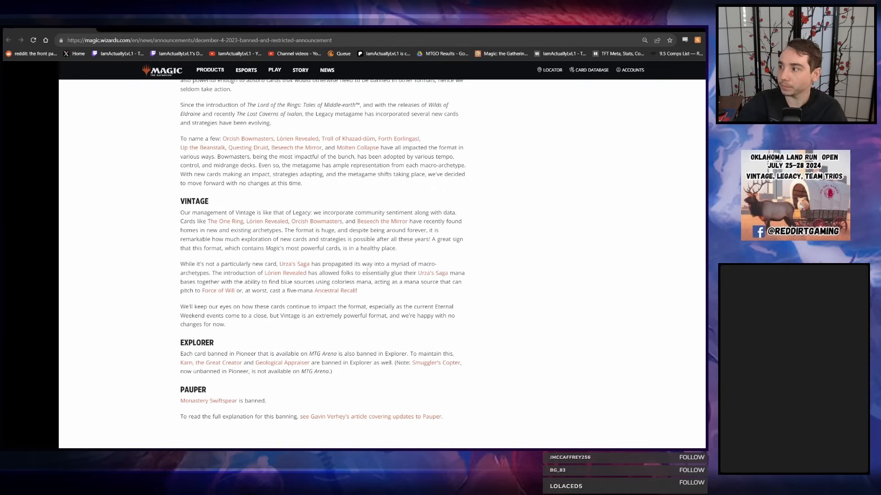
mouse_move(294, 264)
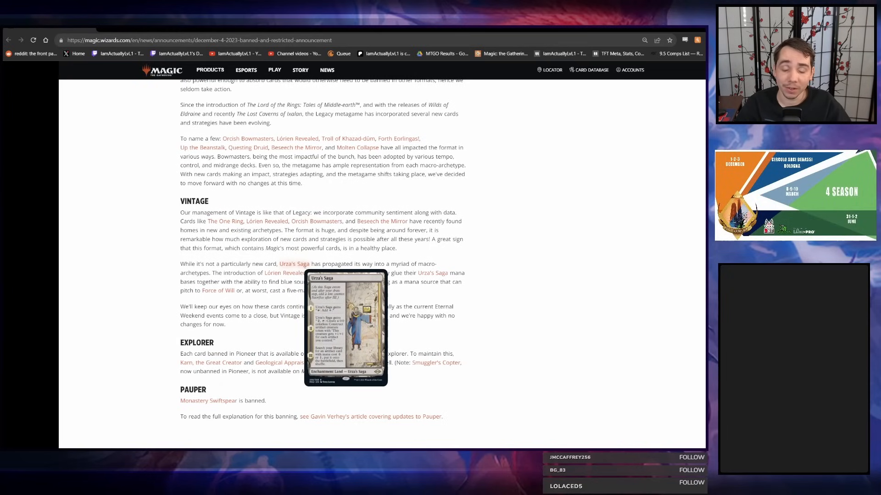
mouse_move(341, 260)
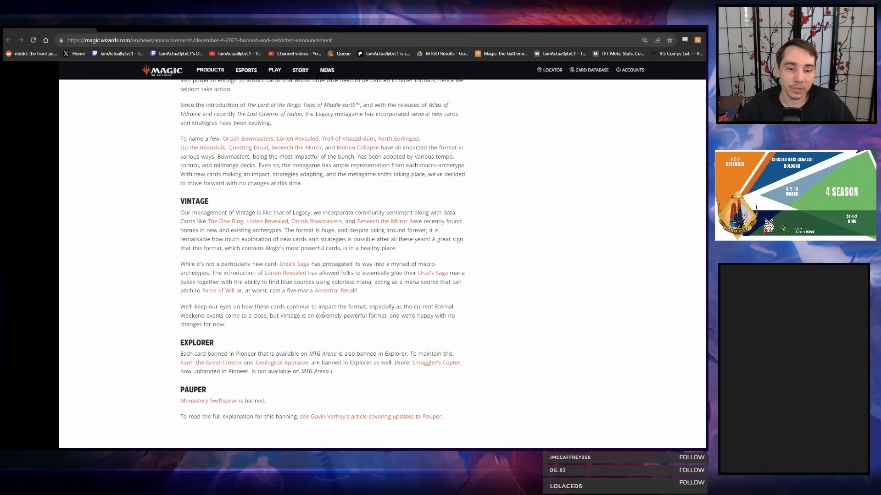
Mark the closing Vintage paragraph, then scroll back up to the Modern heading.
left_click_drag(180, 306, 227, 325)
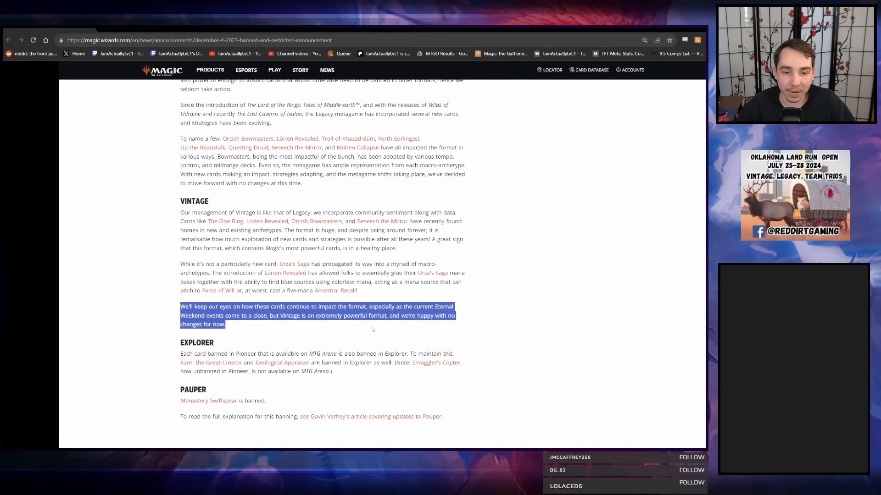
left_click_drag(226, 324, 214, 342)
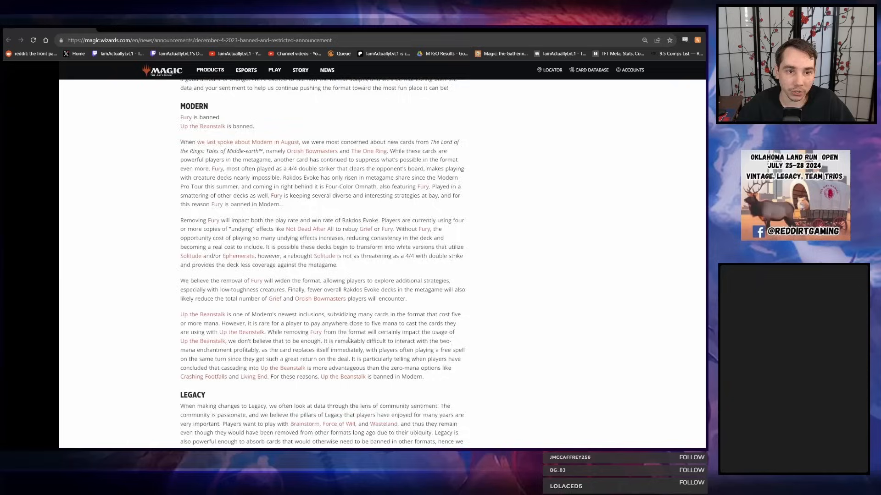
scroll("down", 3)
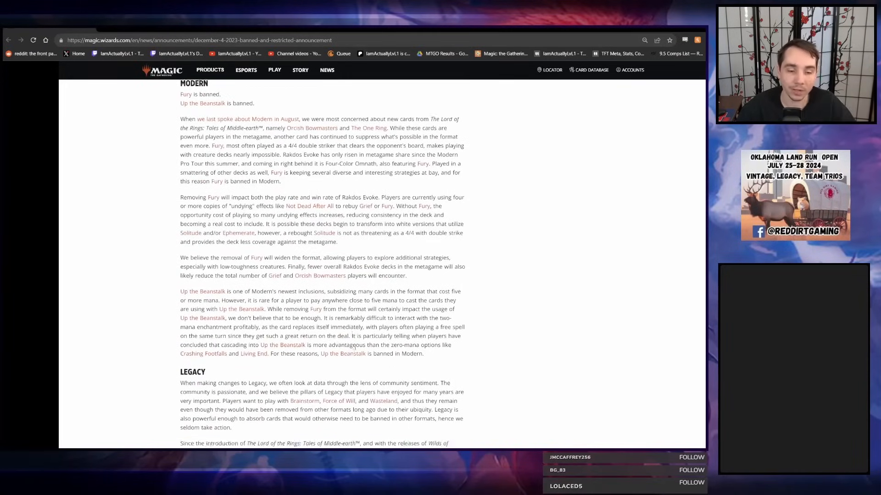
scroll("down", 3)
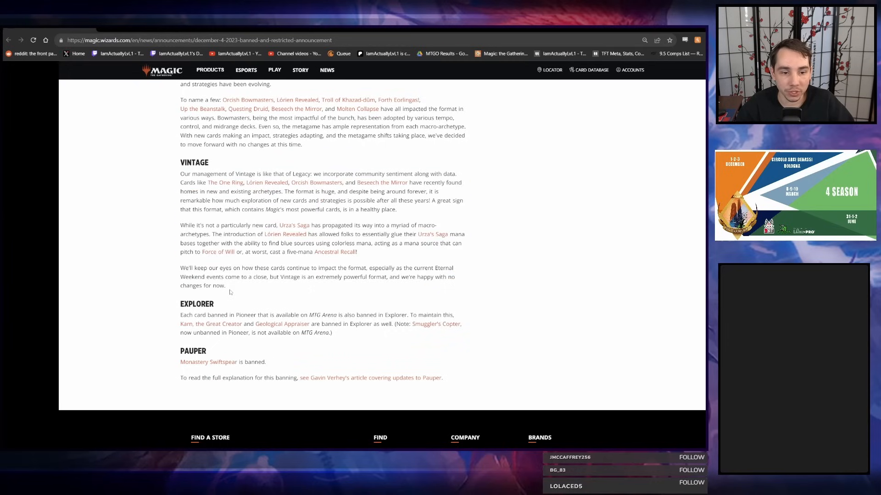
mouse_move(209, 264)
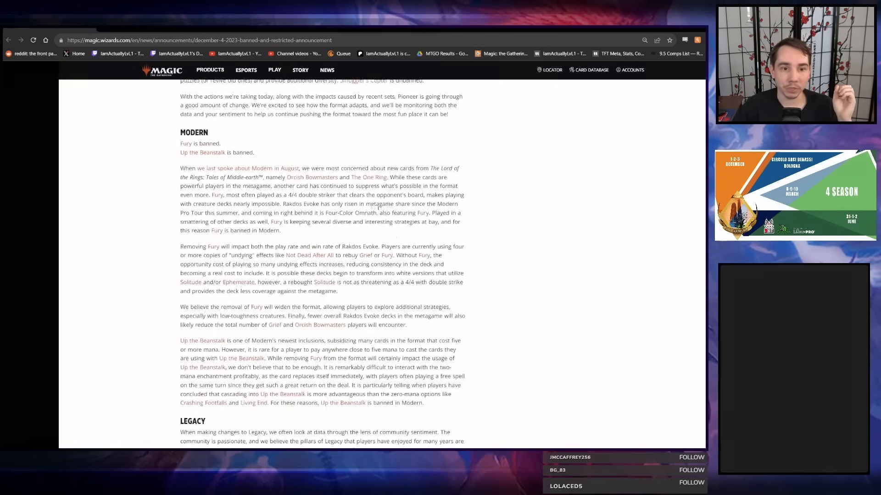
Scroll through the summary list and highlight the Modern section from heading through Up the Beanstalk.
scroll("up", 3)
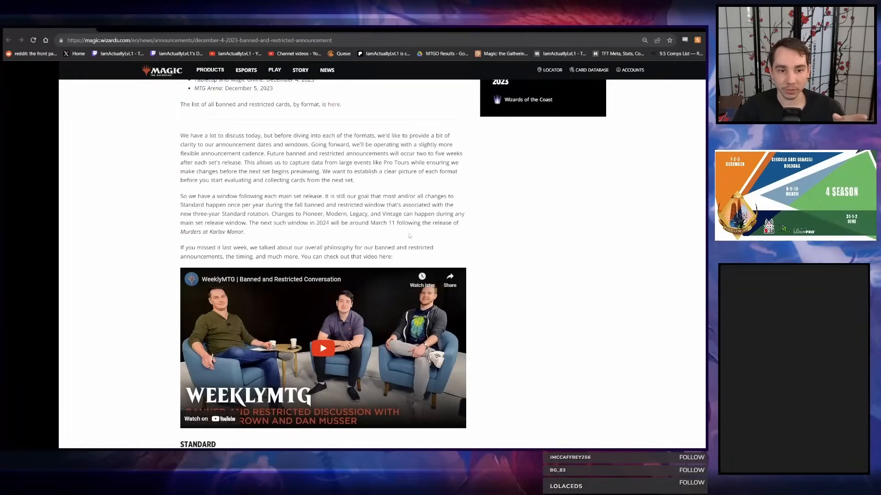
scroll("up", 3)
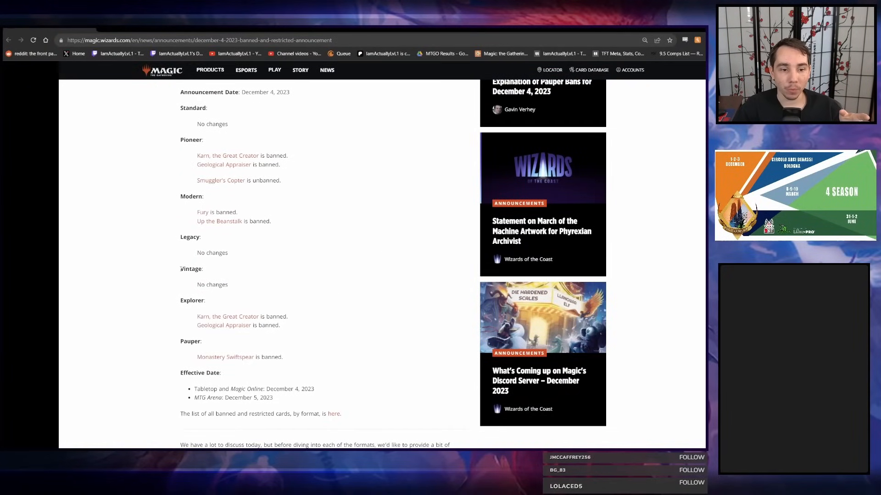
scroll("down", 3)
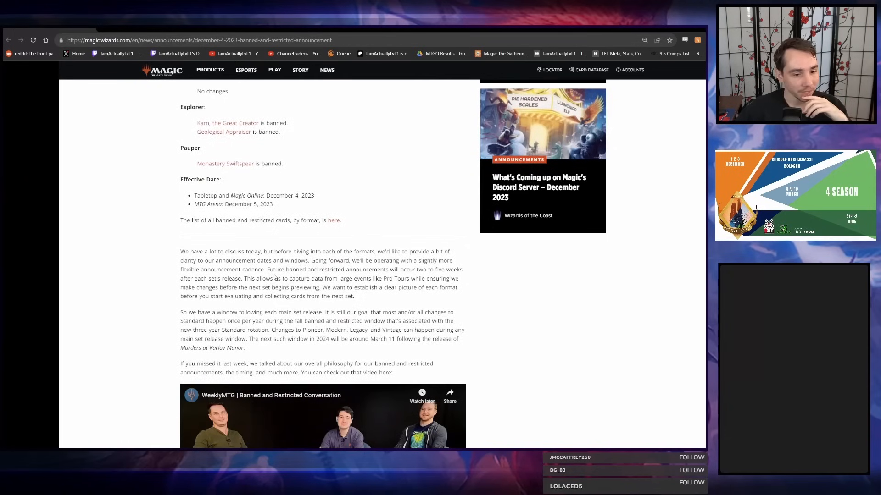
scroll("up", 3)
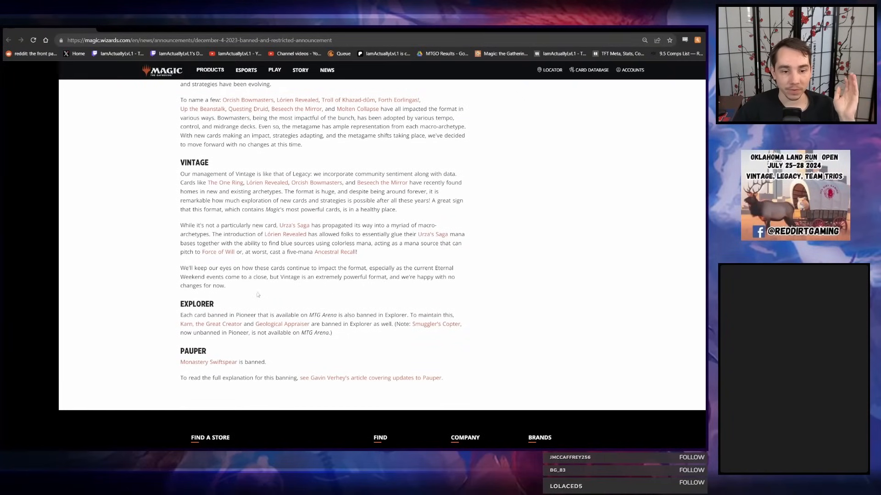
left_click_drag(180, 162, 279, 277)
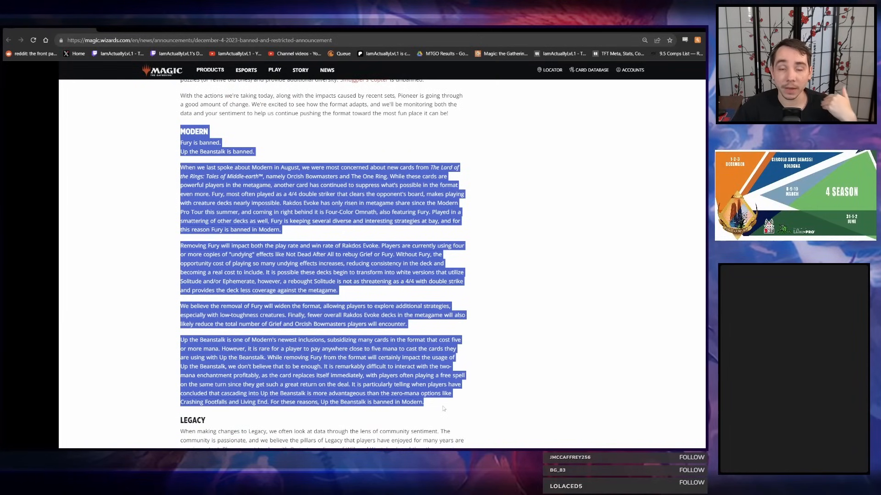
Clear and briefly re-mark the Modern section, then scroll down to Legacy and Vintage.
left_click(441, 409)
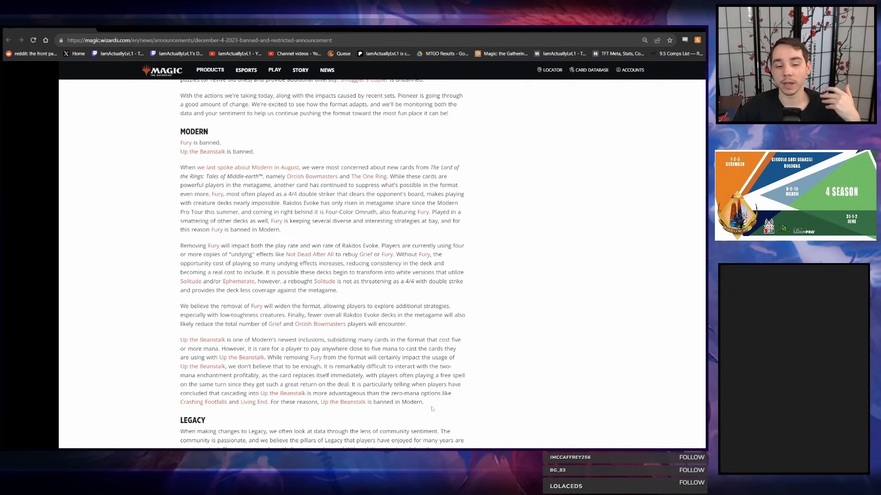
mouse_move(433, 404)
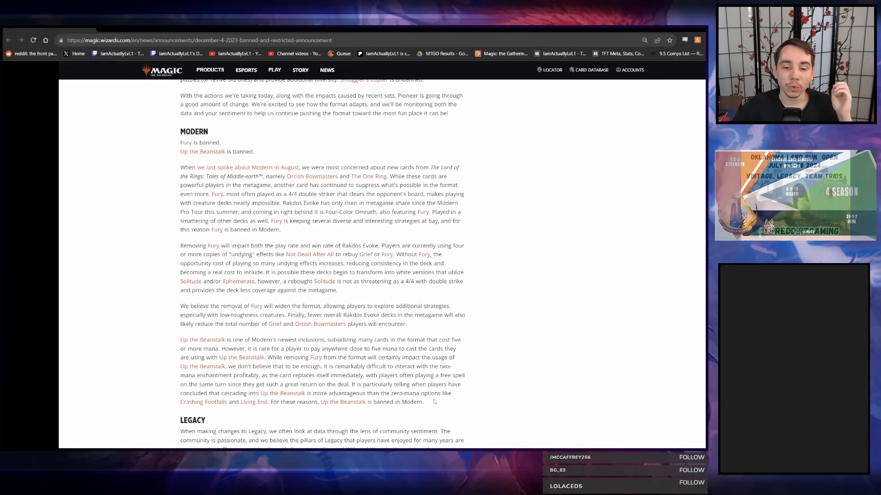
left_click_drag(180, 132, 424, 402)
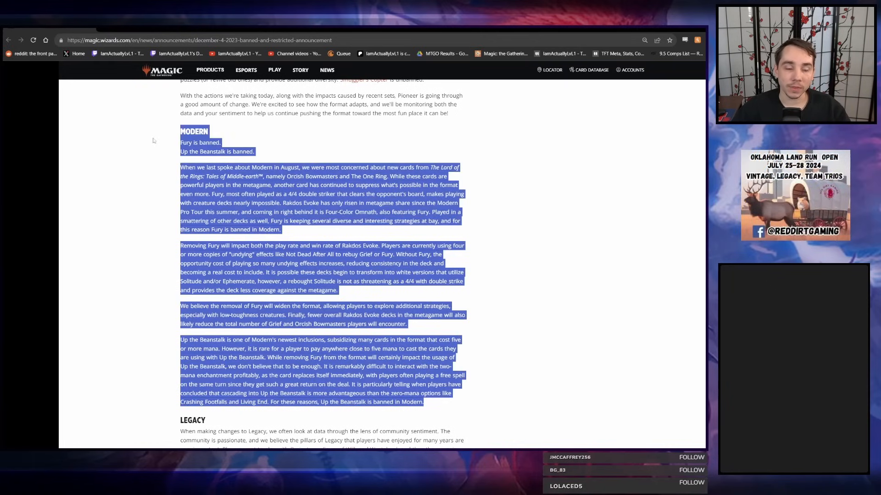
left_click(148, 156)
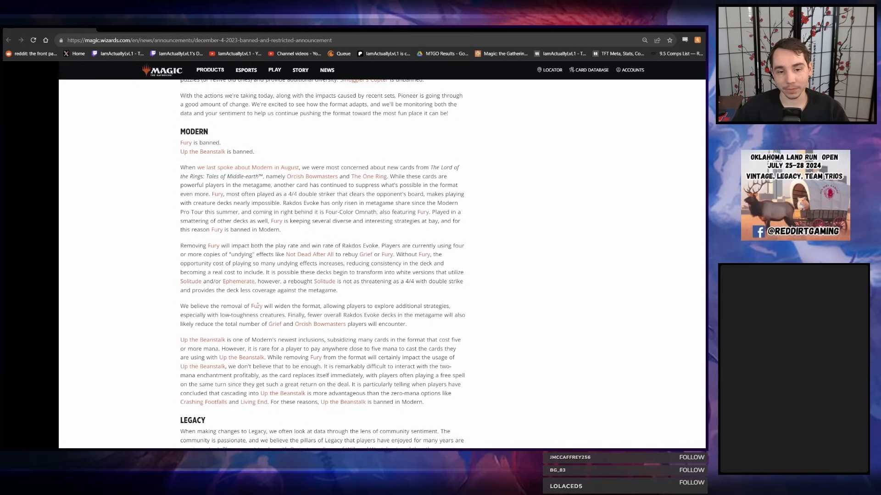
scroll("down", 3)
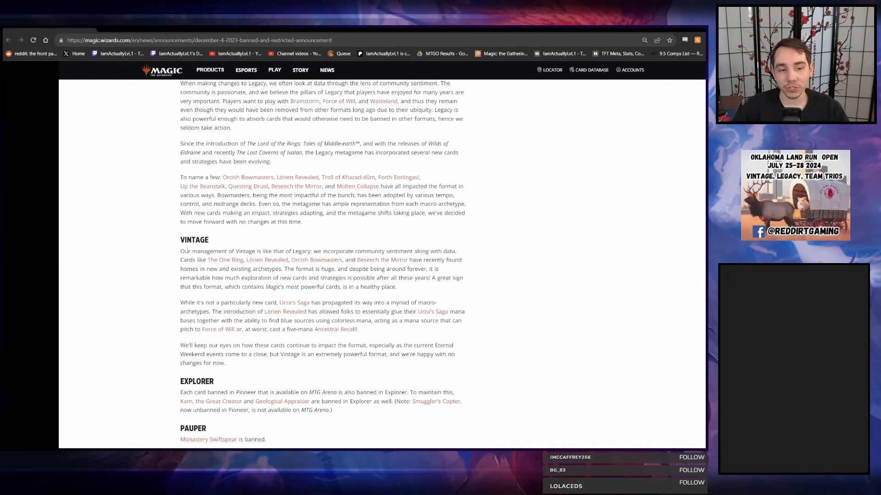